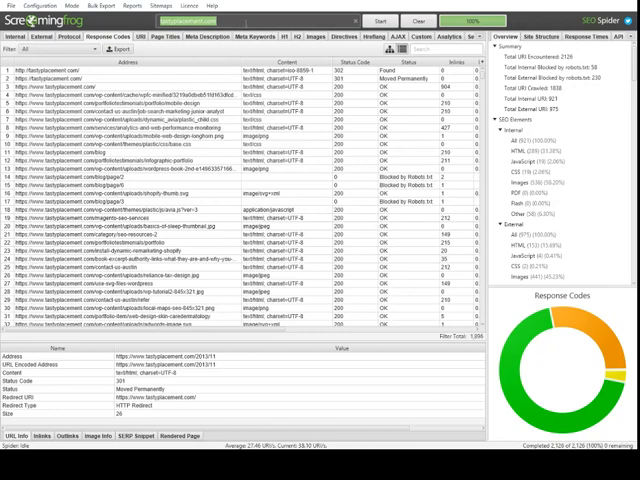
# Step: Scroll through the Response Codes URL list and collapse the SEO Elements overview section
pyautogui.click(72, 6)
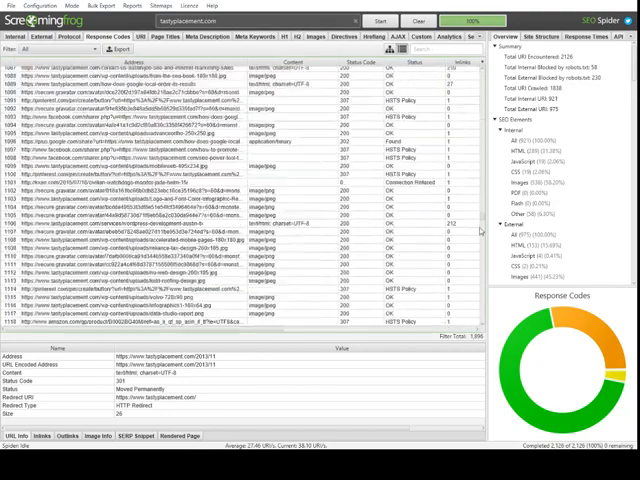
pyautogui.scroll(-3)
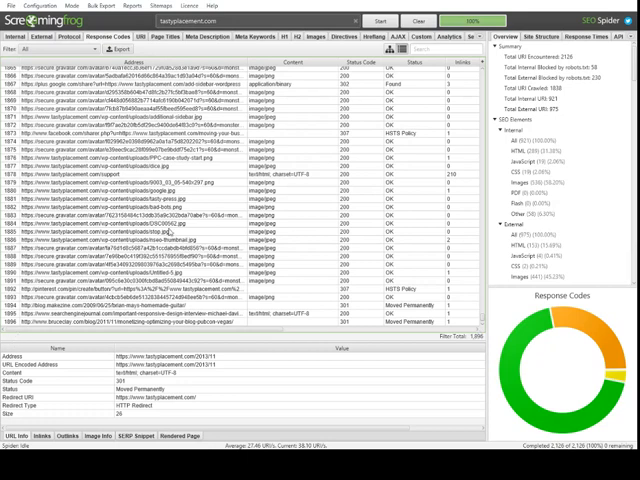
pyautogui.moveTo(484, 292)
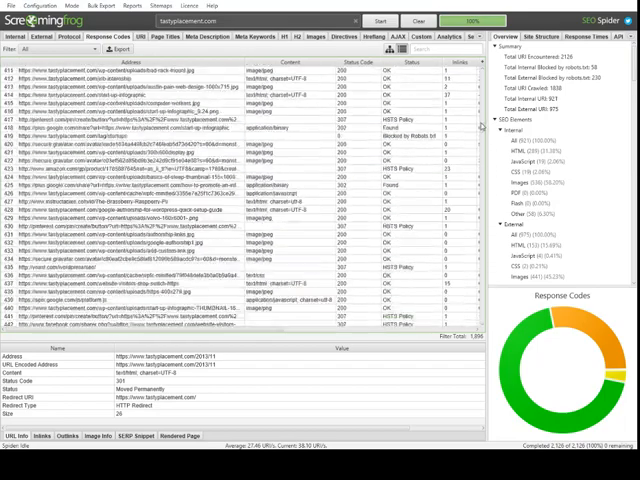
pyautogui.scroll(3)
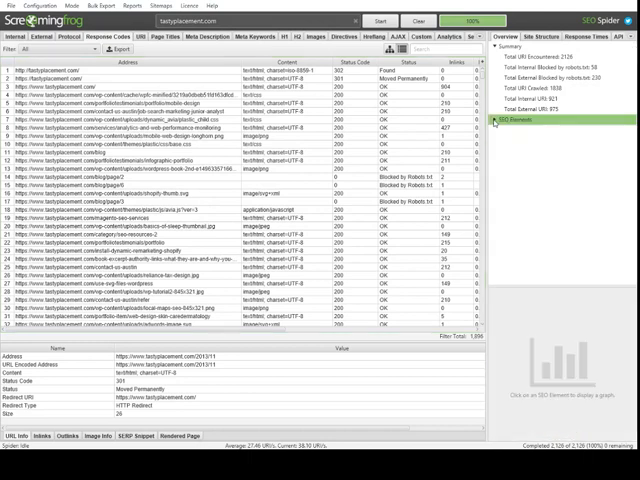
# Step: Expand the Response Codes breakdown and filter to URLs blocked by robots.txt
pyautogui.click(560, 108)
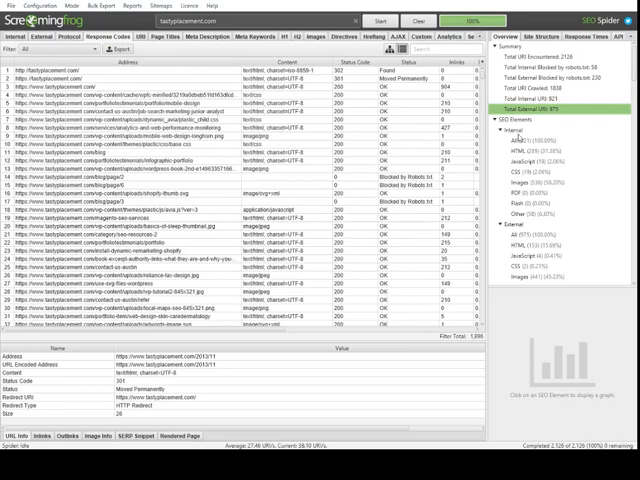
pyautogui.click(500, 226)
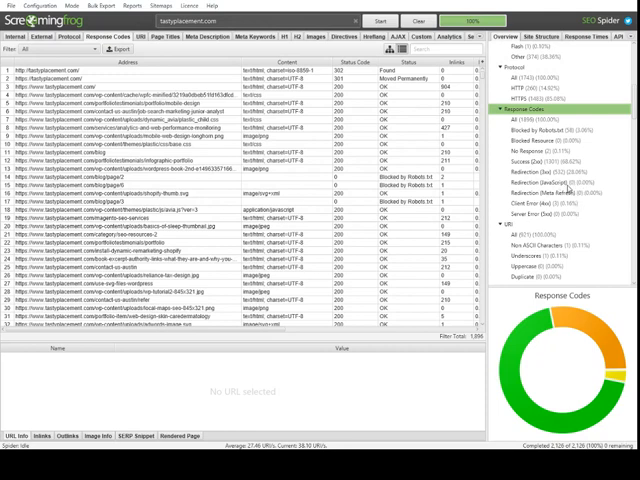
pyautogui.moveTo(596, 150)
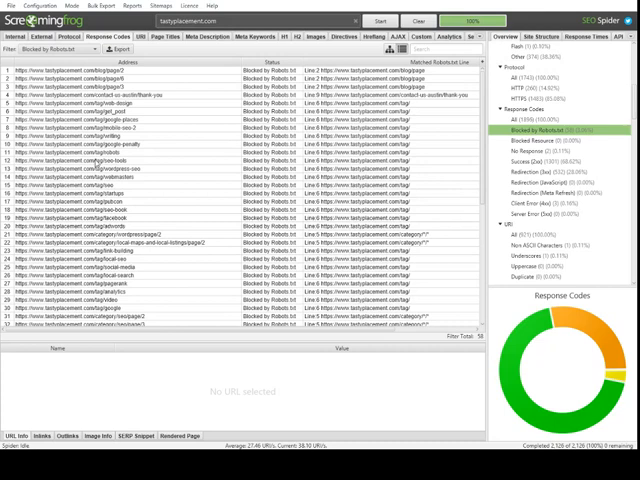
pyautogui.moveTo(434, 172)
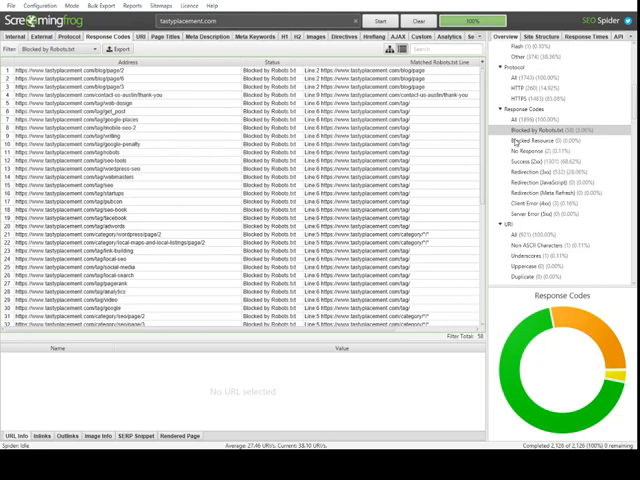
# Step: Filter to the two No Response URLs that failed with connection and DNS errors
pyautogui.click(546, 150)
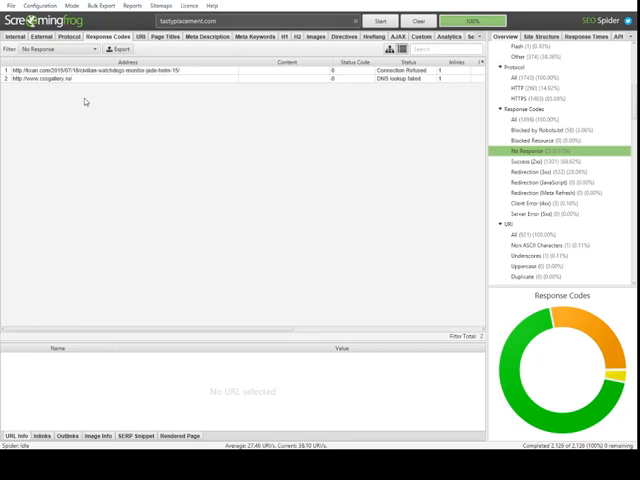
# Step: Select the first no-response URL to see its linking source page in Inlinks
pyautogui.click(150, 68)
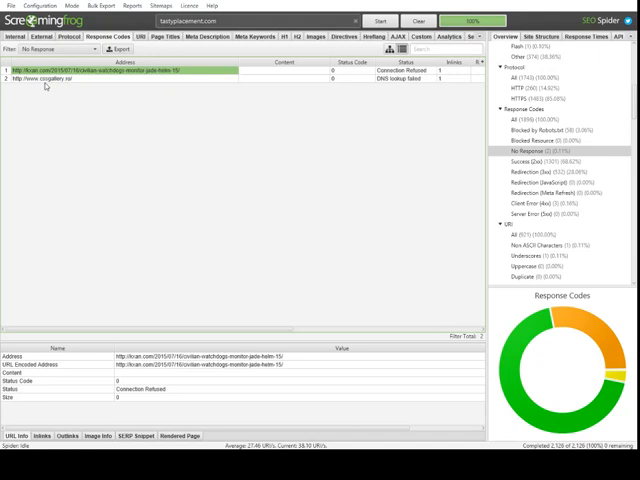
pyautogui.click(120, 80)
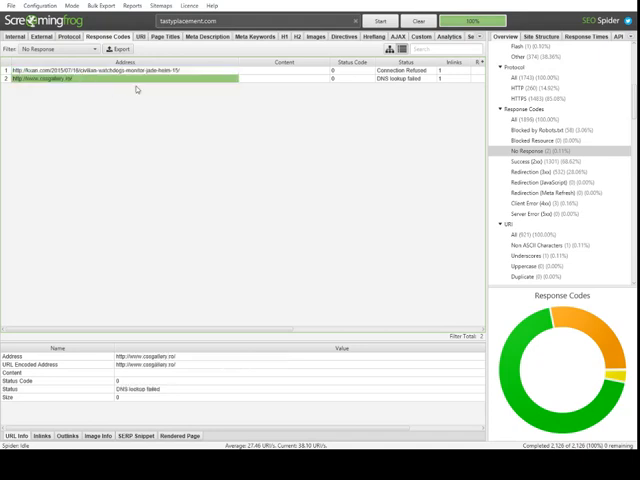
pyautogui.click(120, 70)
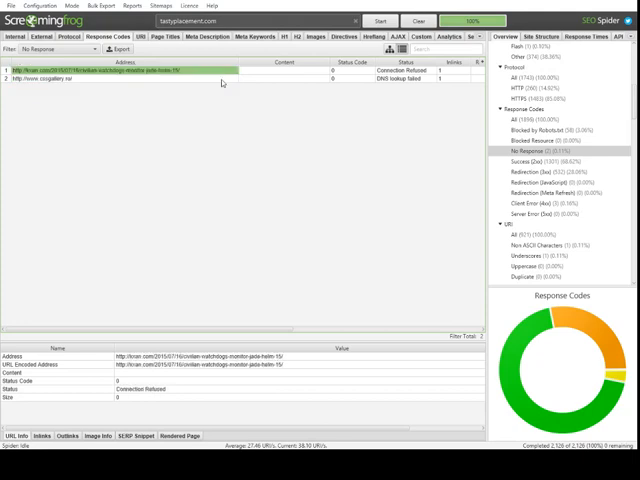
pyautogui.moveTo(348, 148)
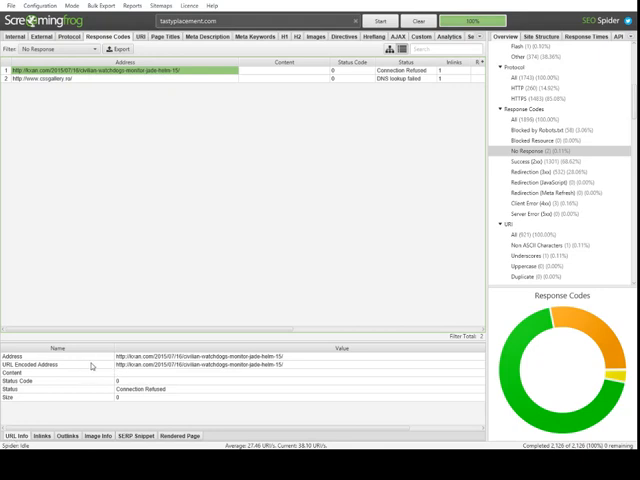
pyautogui.moveTo(204, 344)
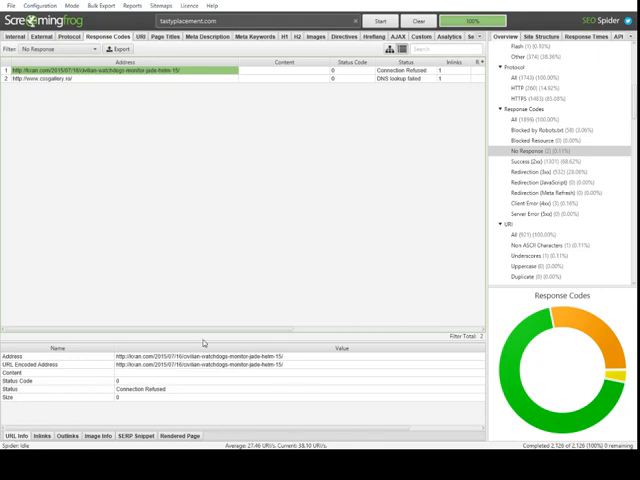
pyautogui.moveTo(330, 198)
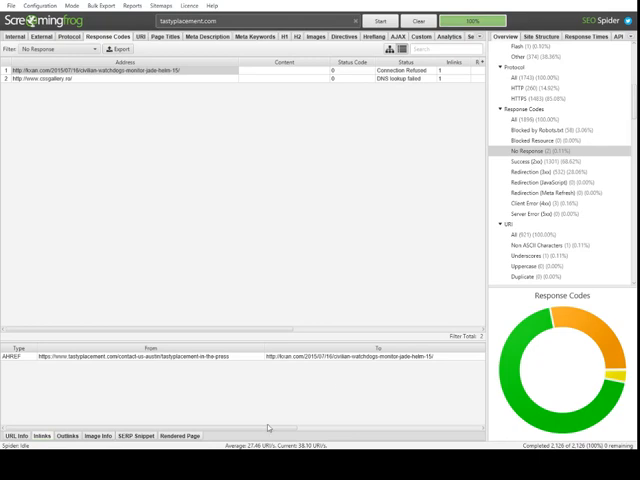
pyautogui.moveTo(242, 360)
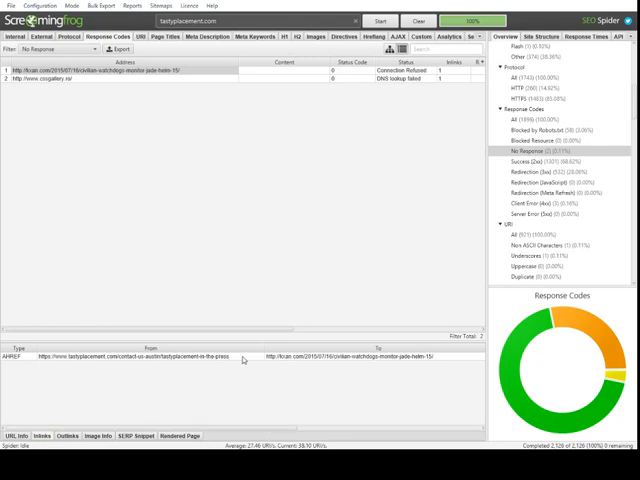
pyautogui.moveTo(176, 364)
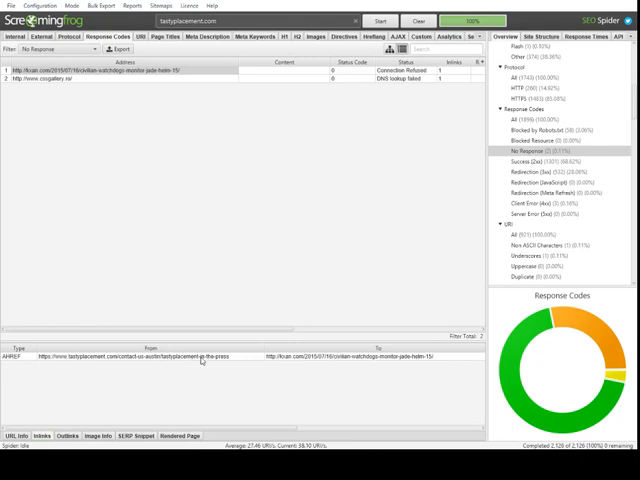
pyautogui.moveTo(368, 360)
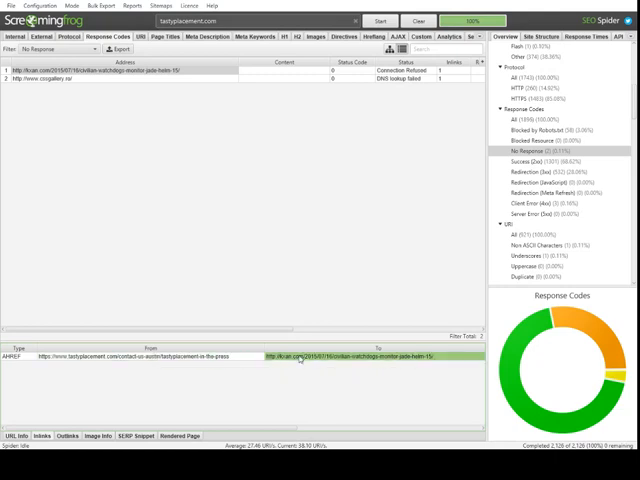
pyautogui.moveTo(312, 364)
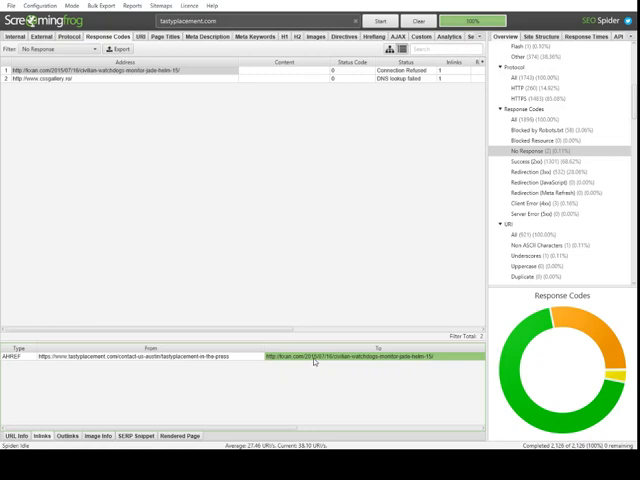
pyautogui.moveTo(224, 360)
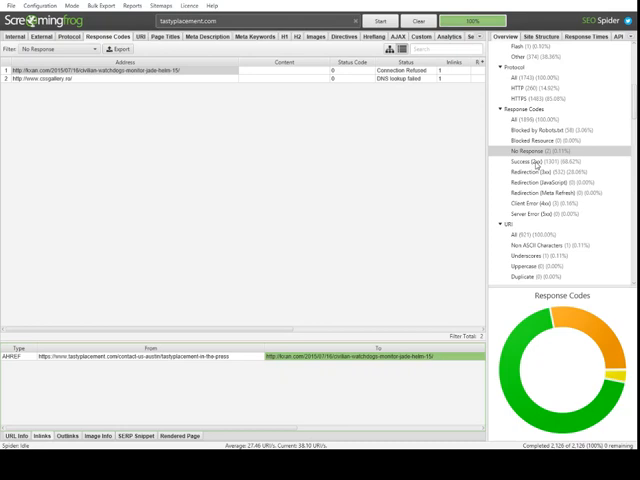
# Step: Filter the list to Success (2xx) URLs with 200 OK responses
pyautogui.click(544, 160)
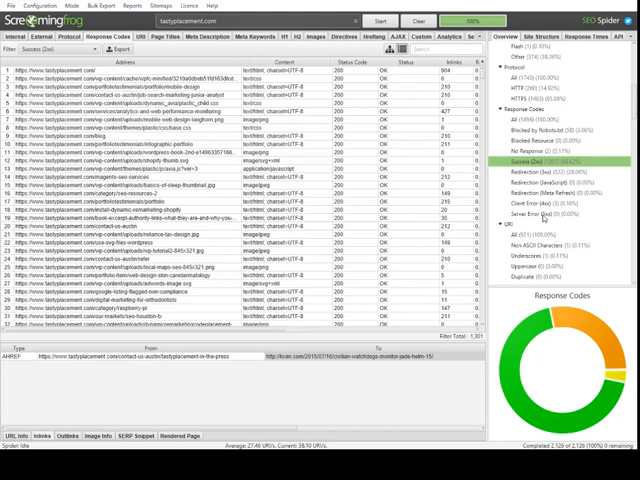
# Step: Filter to Client Error (4xx) 404 URLs and check the broken YouTube link's source page
pyautogui.click(540, 212)
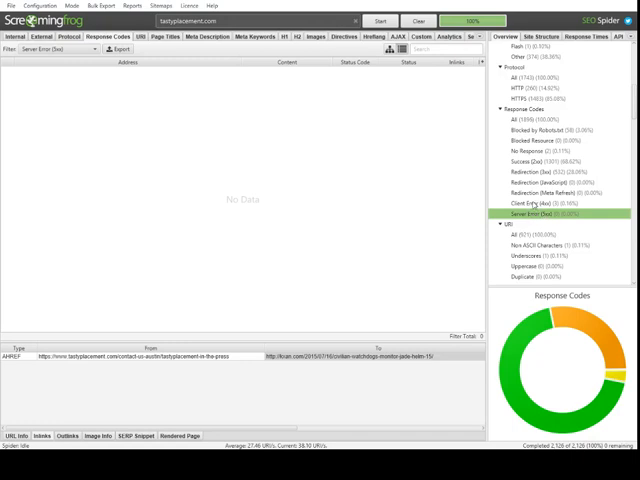
pyautogui.click(532, 200)
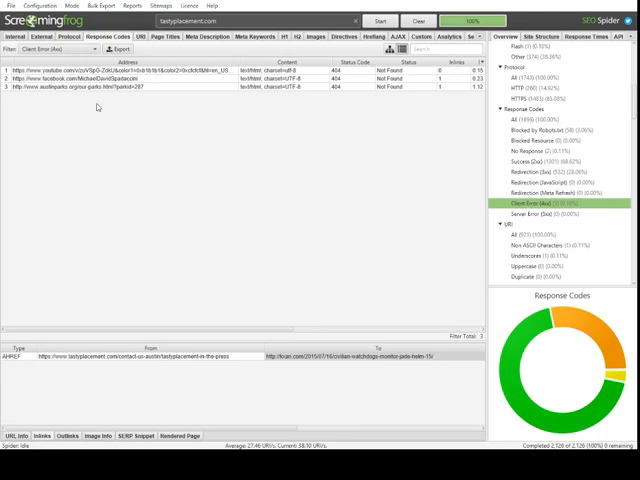
pyautogui.moveTo(356, 146)
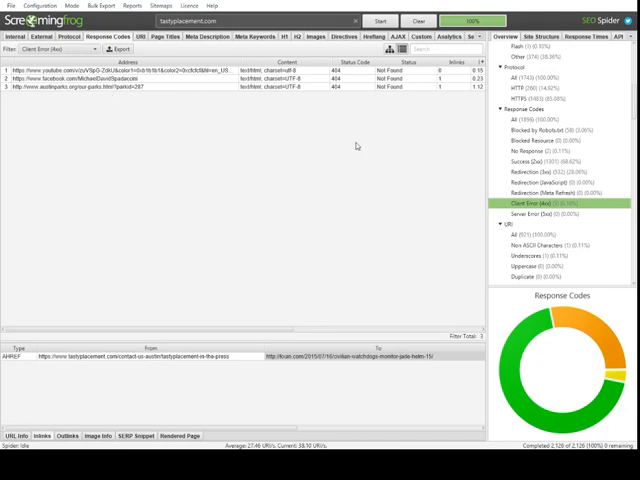
pyautogui.moveTo(124, 156)
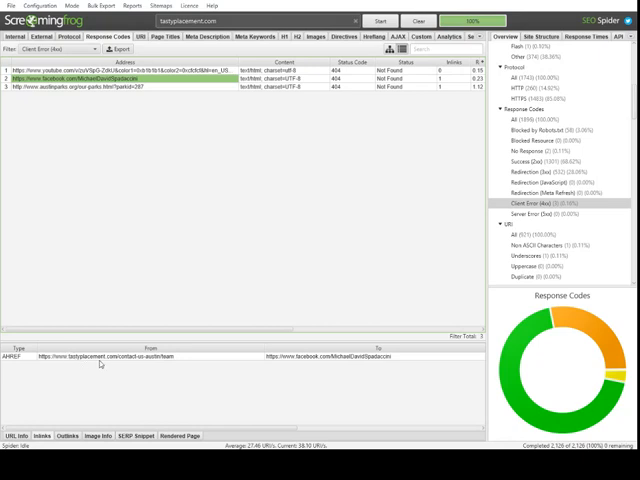
pyautogui.moveTo(456, 236)
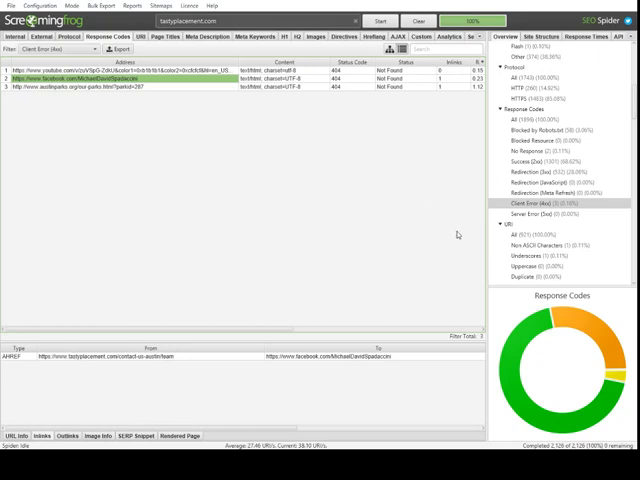
pyautogui.click(120, 68)
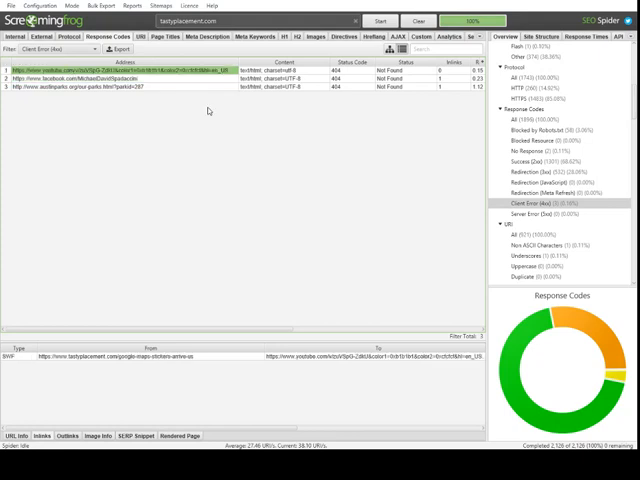
pyautogui.moveTo(16, 262)
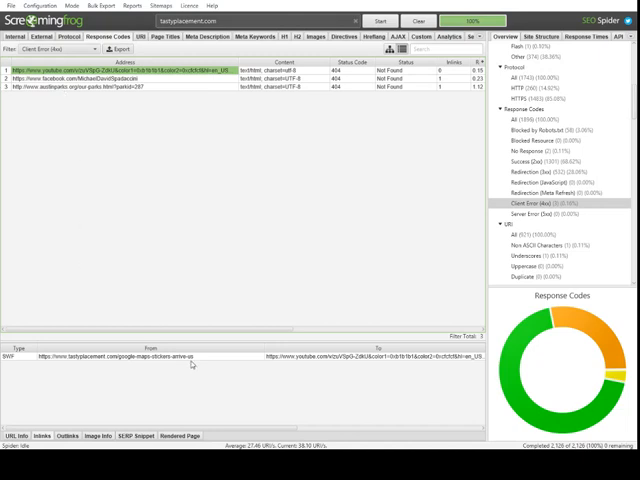
pyautogui.moveTo(366, 368)
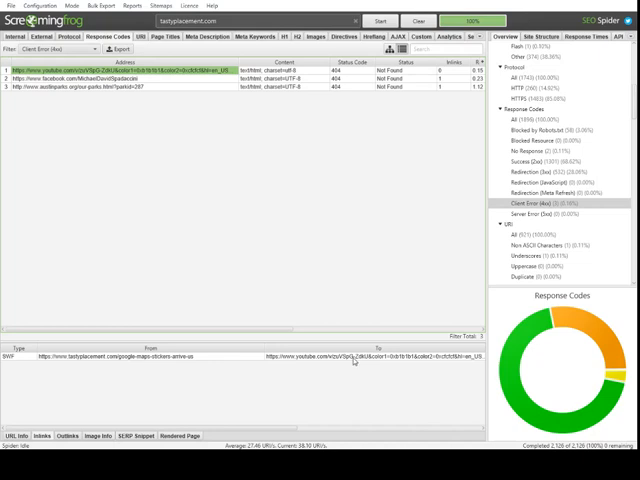
pyautogui.moveTo(358, 362)
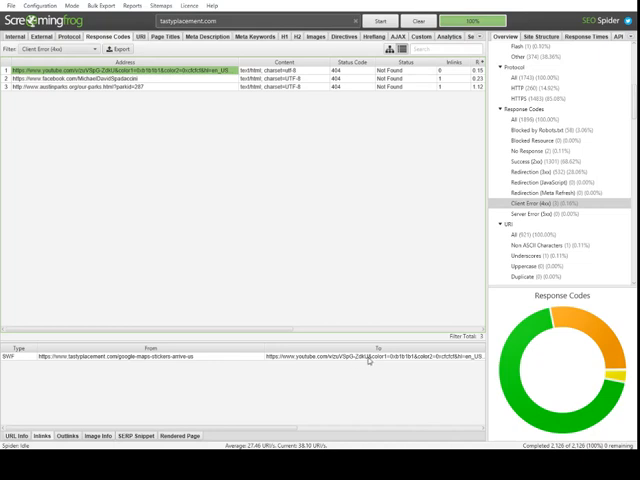
pyautogui.moveTo(240, 388)
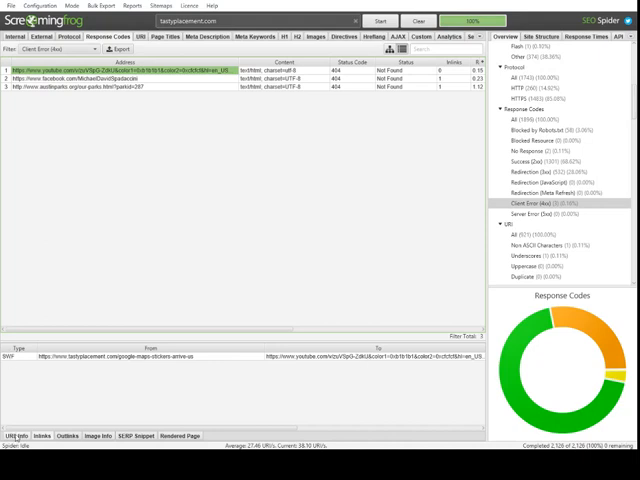
pyautogui.click(48, 436)
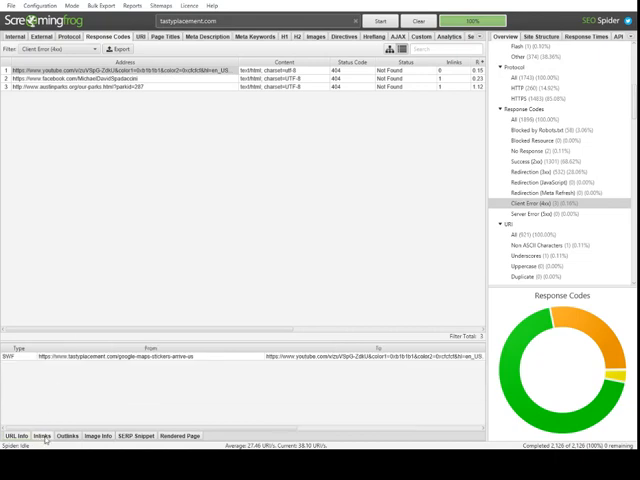
pyautogui.moveTo(96, 144)
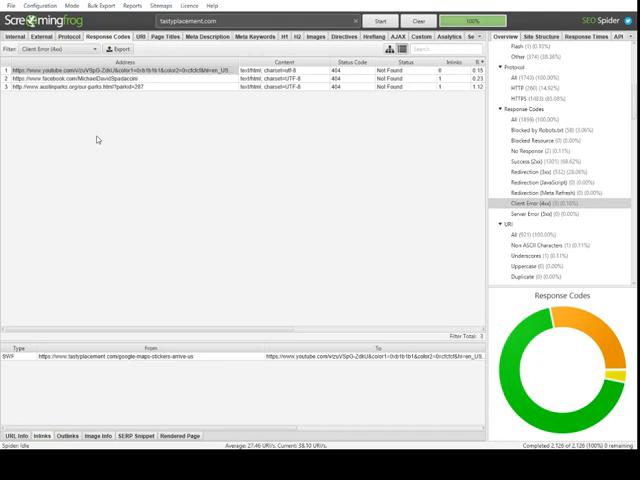
pyautogui.moveTo(96, 140)
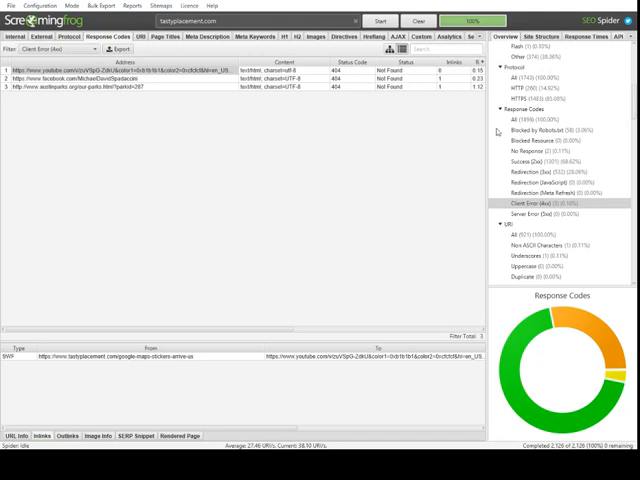
# Step: Filter to Redirection (Meta Refresh) URLs, which lists no matches
pyautogui.click(548, 196)
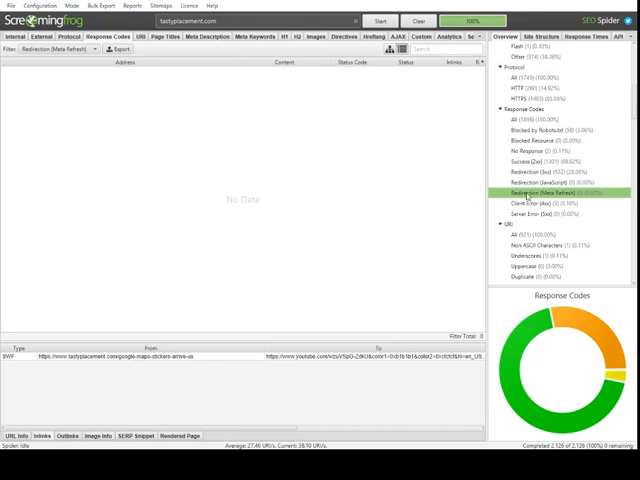
pyautogui.moveTo(532, 208)
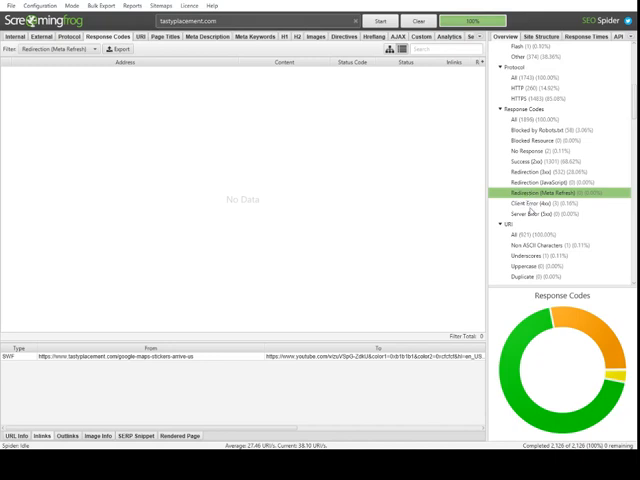
# Step: Return to the three Client Error (4xx) 404 links with the first URL's inlink shown
pyautogui.click(540, 204)
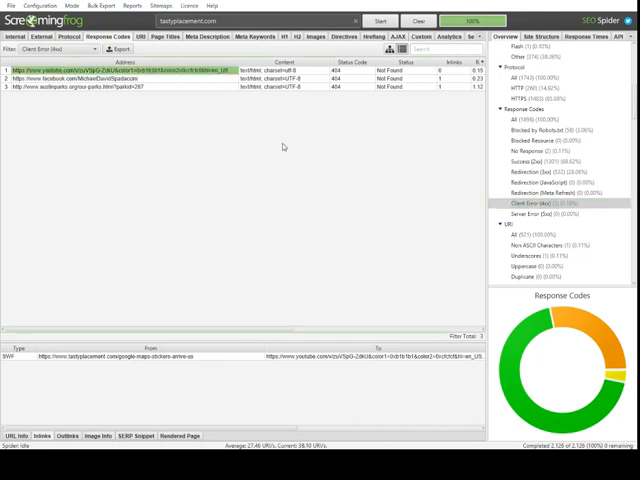
pyautogui.moveTo(432, 384)
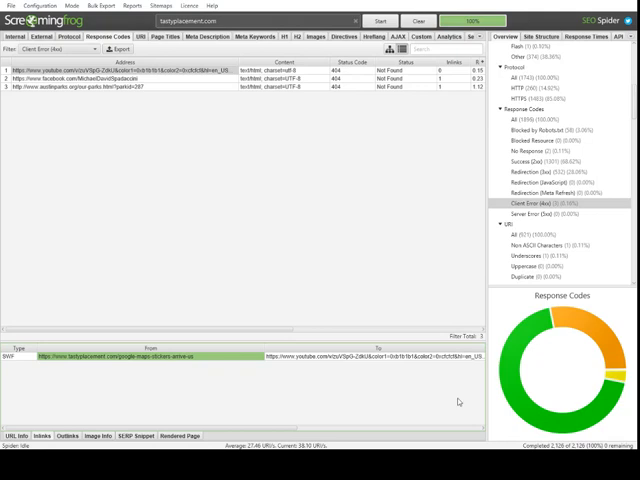
pyautogui.moveTo(224, 388)
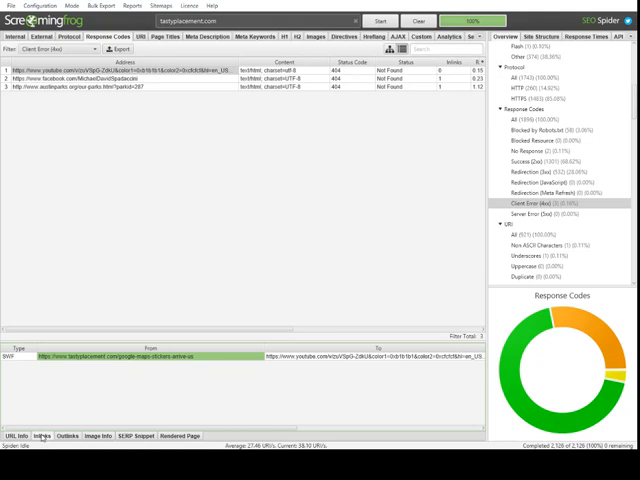
pyautogui.moveTo(158, 392)
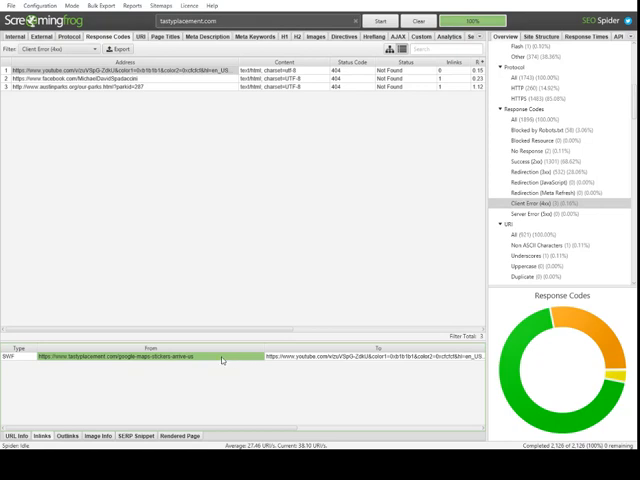
pyautogui.moveTo(264, 380)
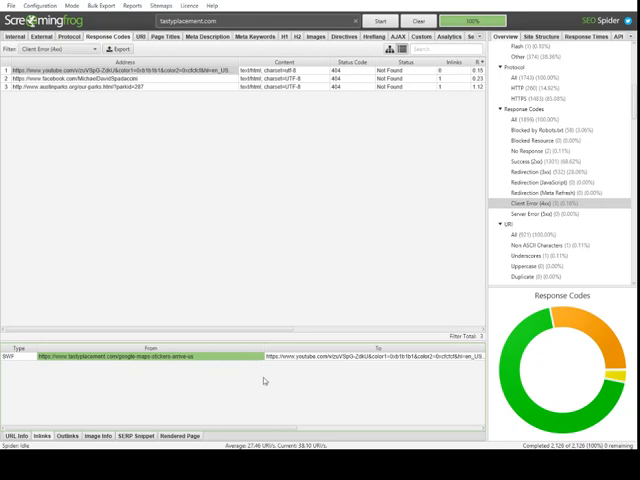
pyautogui.moveTo(252, 390)
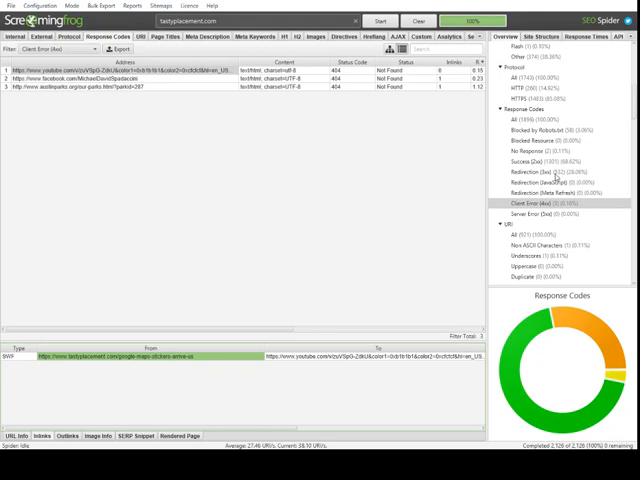
pyautogui.moveTo(472, 122)
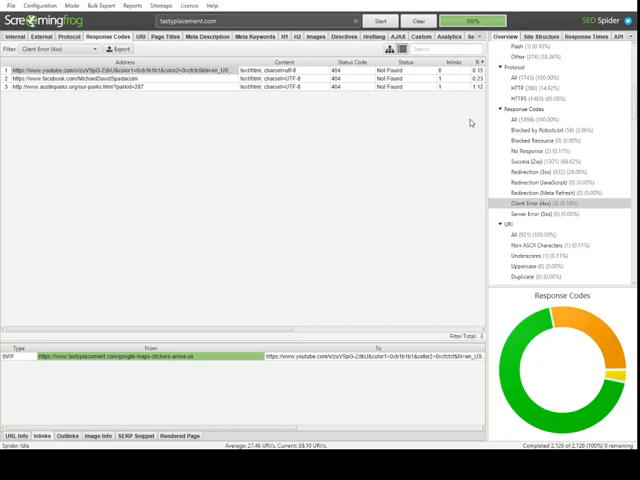
pyautogui.moveTo(472, 122)
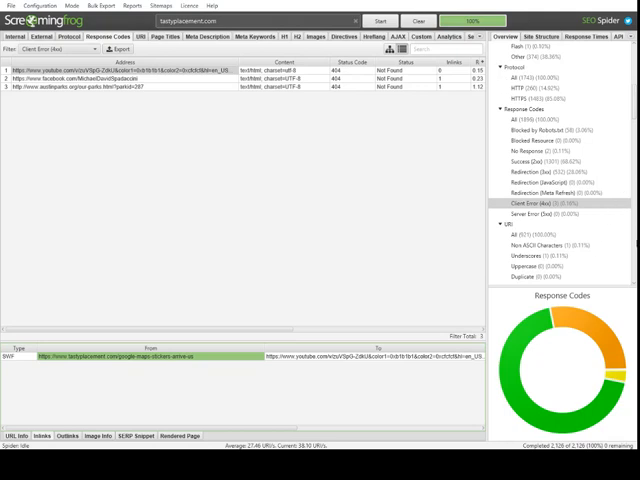
pyautogui.moveTo(628, 228)
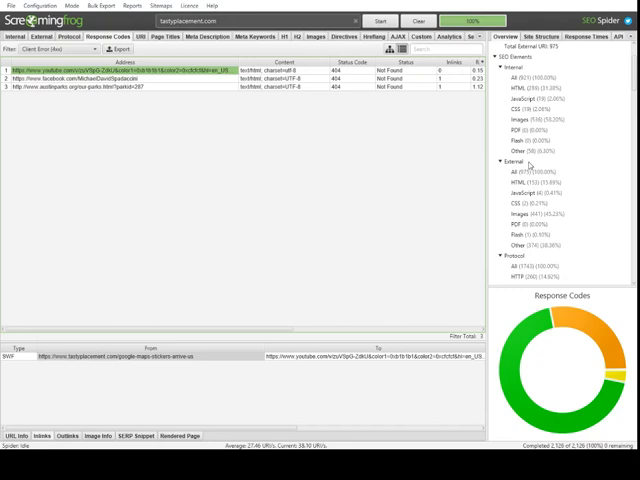
pyautogui.scroll(-3)
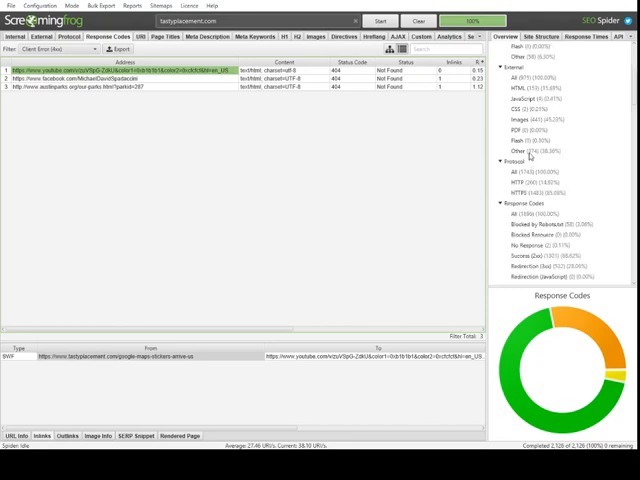